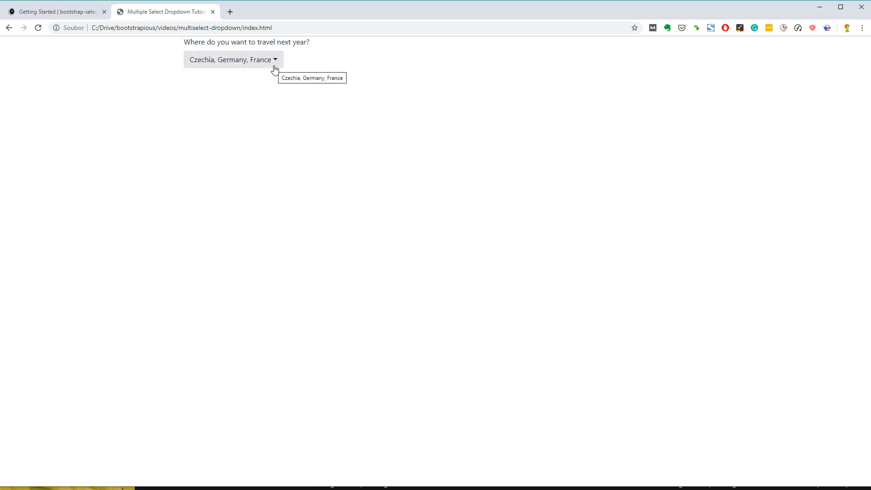
Step: Expand Emmet abbreviations into a .container div holding a form with a .form-group div
{"action": "left_click", "coordinate": [233, 59]}
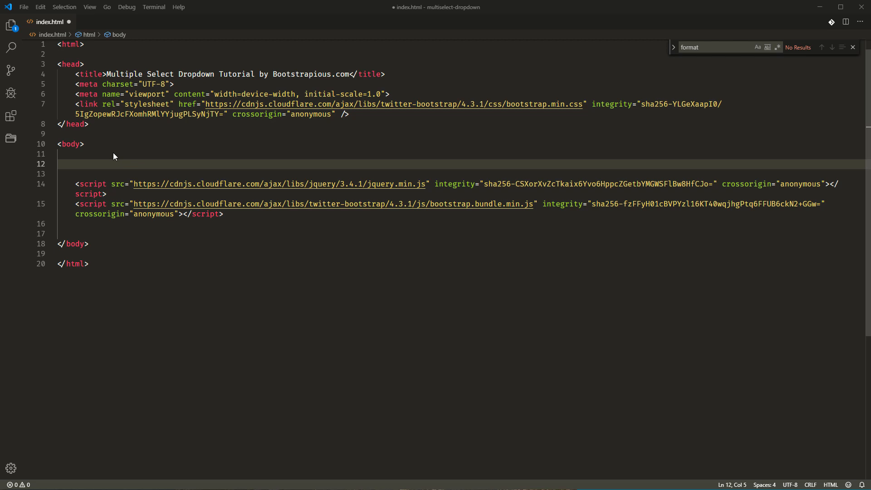
{"action": "type", "text": ".container\">"}
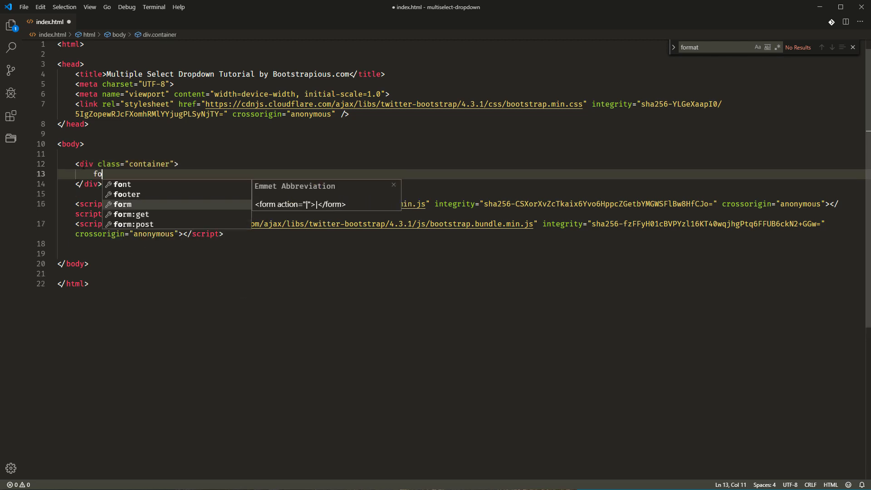
{"action": "key", "text": "Tab"}
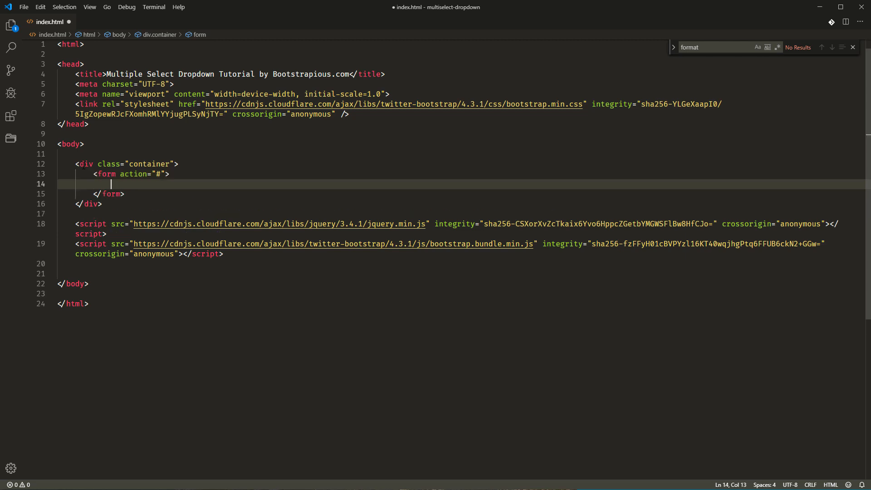
{"action": "type", "text": ".form-gr"}
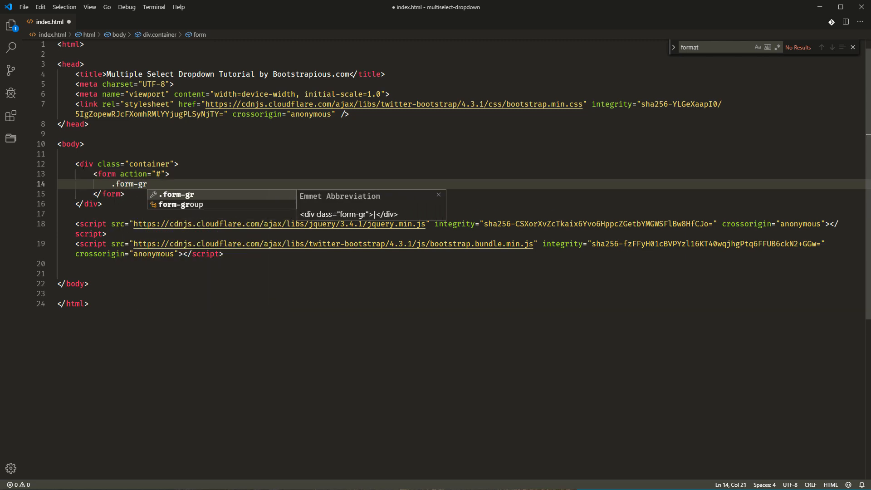
{"action": "type", "text": "ou"}
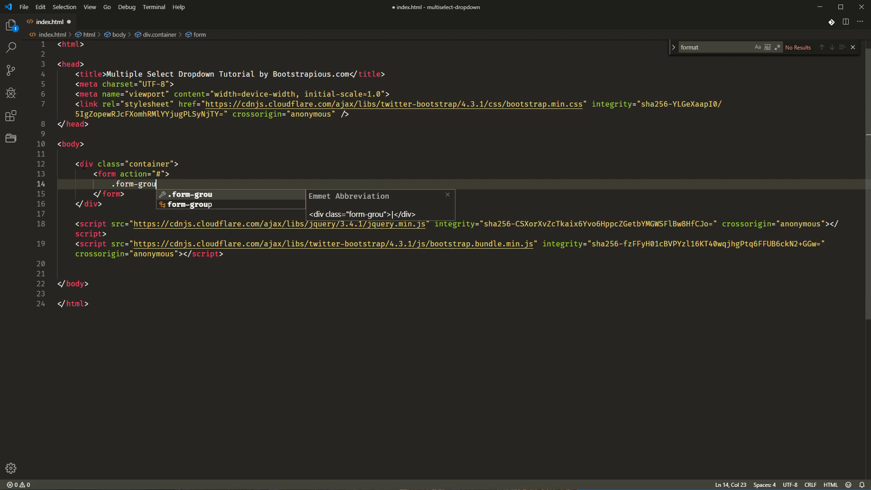
{"action": "key", "text": "Tab"}
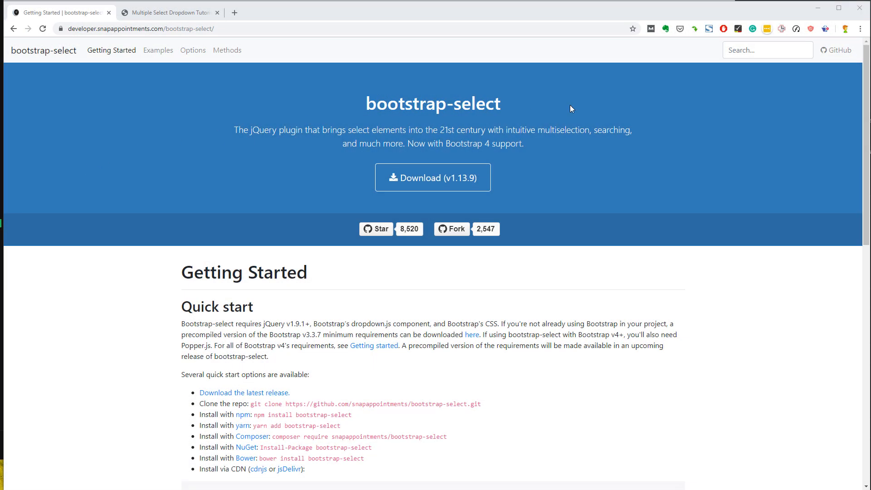
{"action": "mouse_move", "coordinate": [603, 160]}
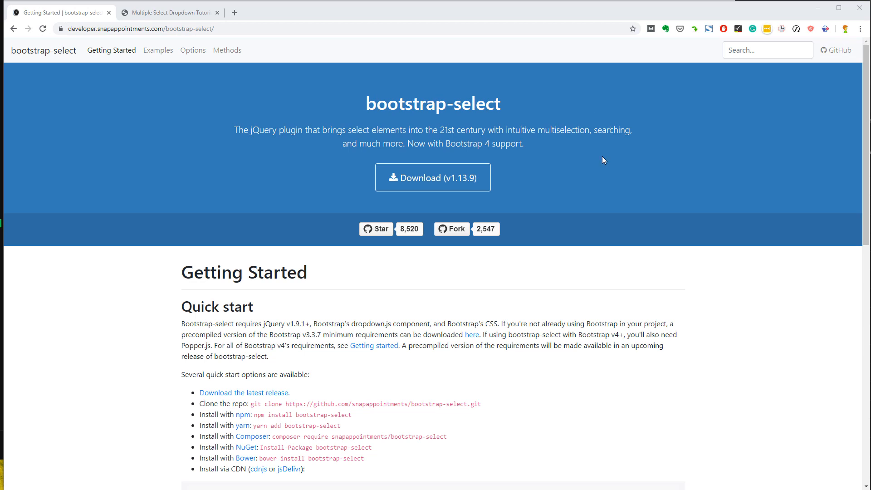
{"action": "mouse_move", "coordinate": [602, 173]}
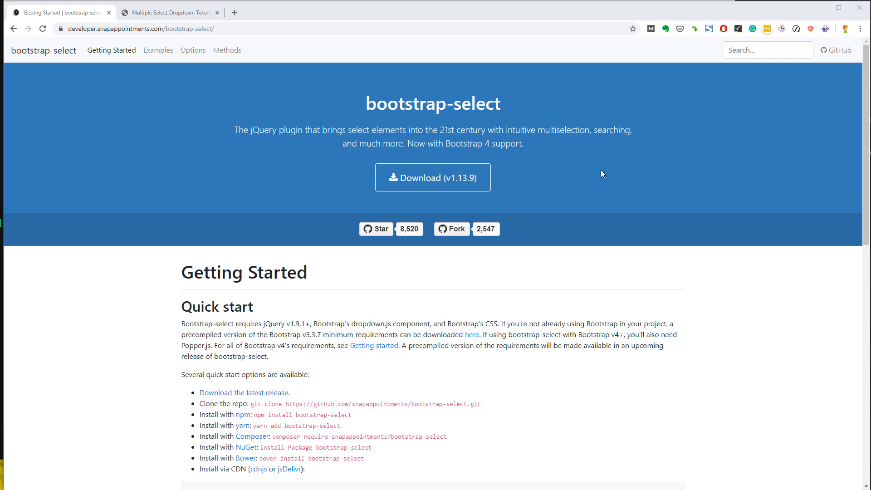
Step: Scroll to the bootstrap-select CDN snippet and select the stylesheet link line
{"action": "scroll", "scroll_direction": "down", "scroll_amount": 3}
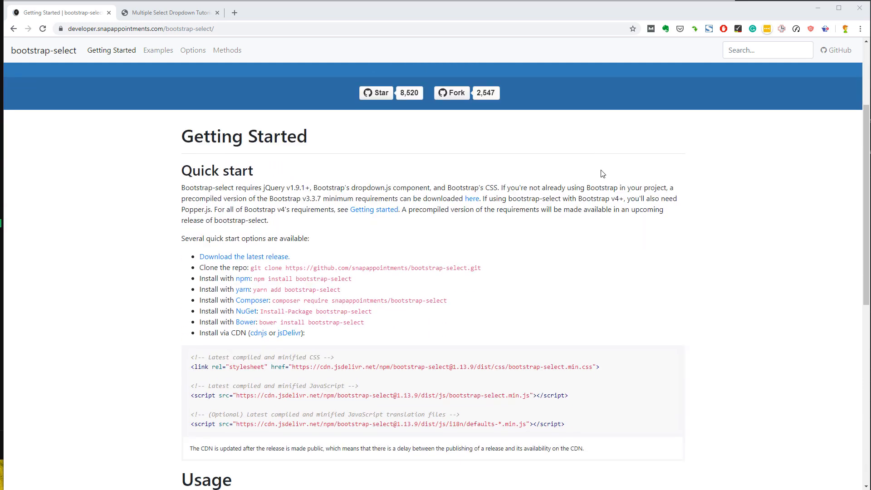
{"action": "scroll", "scroll_direction": "down", "scroll_amount": 3}
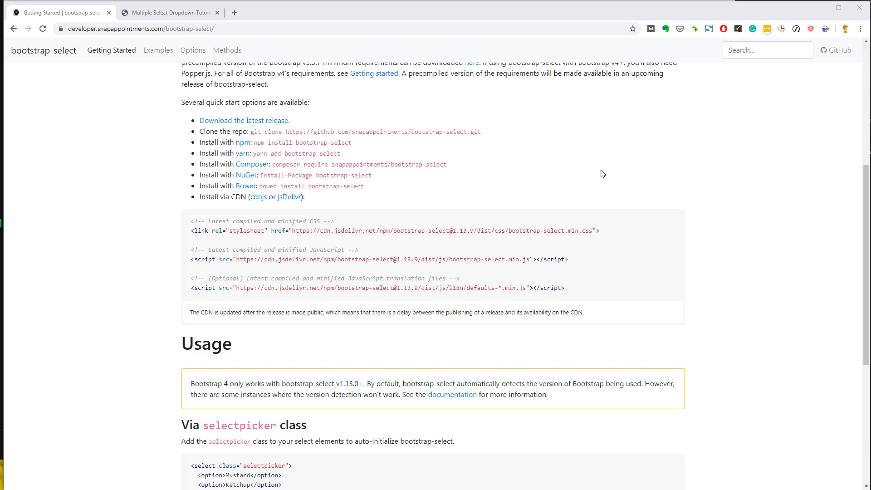
{"action": "double_click", "coordinate": [408, 231]}
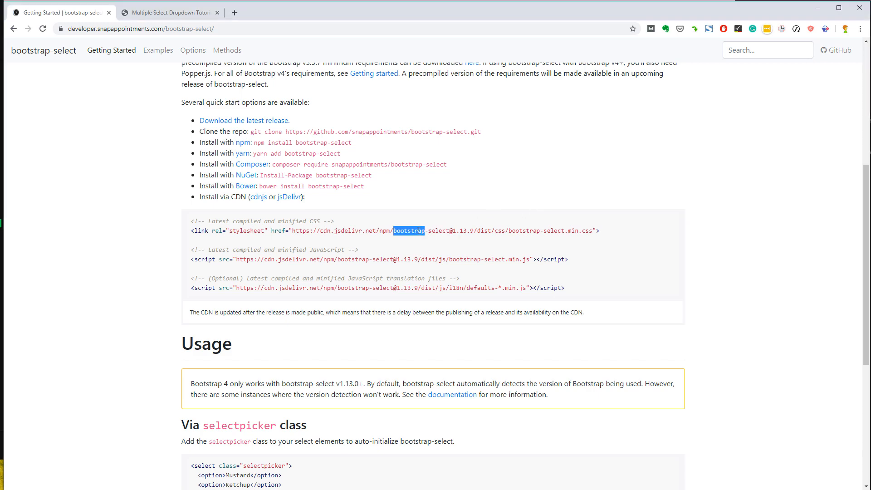
{"action": "triple_click", "coordinate": [394, 230]}
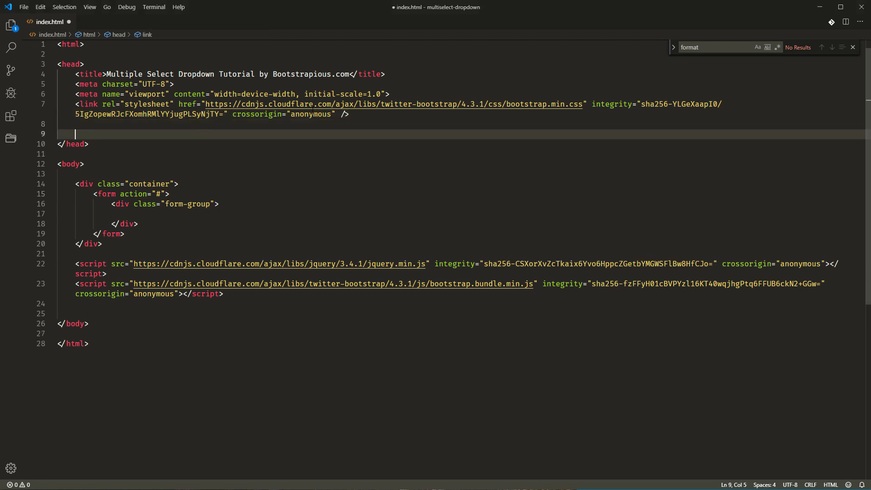
Step: Add the bootstrap-select 1.13.9 CDN stylesheet link and bootstrap-select.min.js script to index.html
{"action": "type", "text": "<link rel=\"stylesheet\" href=\"https://cdn.jsdelivr.net/npm/bootstrap-select@1.13.9/dist/css/bootstrap-select.min.css\">"}
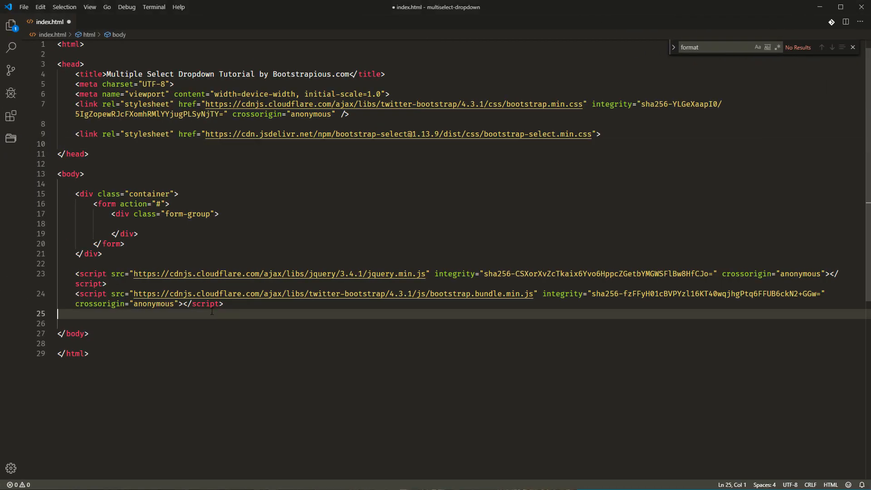
{"action": "key", "text": "enter"}
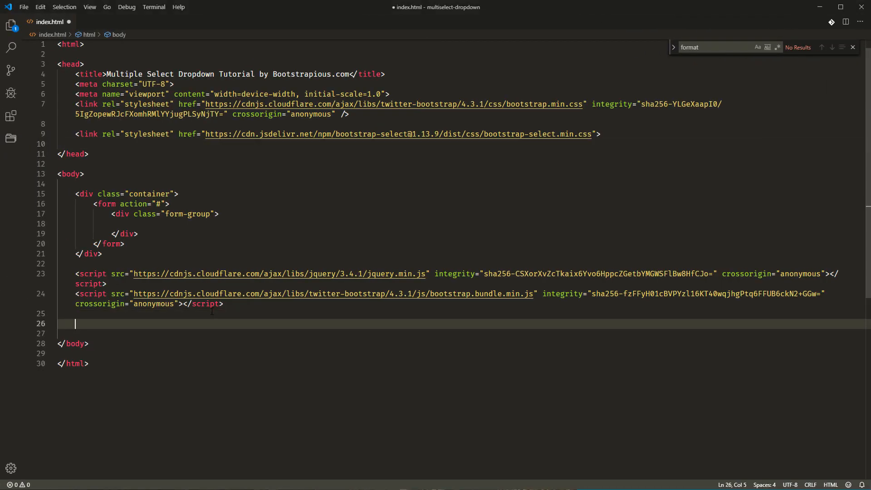
{"action": "type", "text": "<script src=\"https://cdn.jsdelivr.net/npm/bootstrap-select@1.13.9/dist/js/bootstrap-select.min.js\"></script>"}
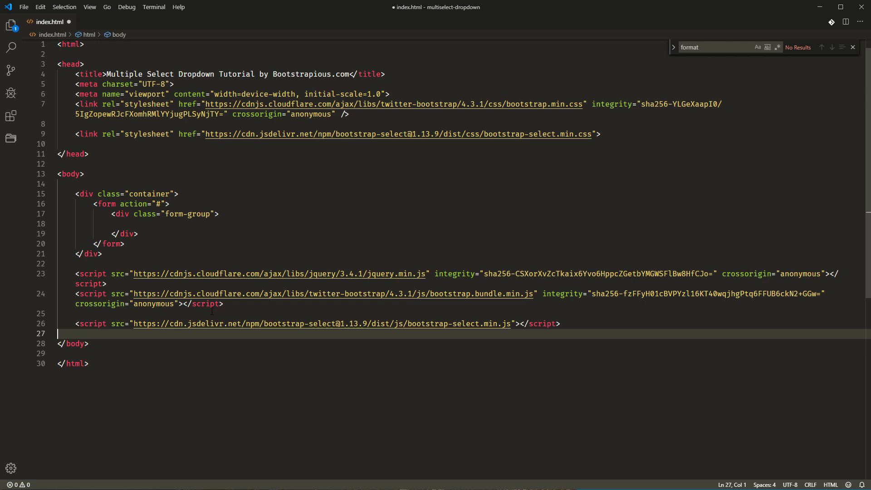
{"action": "left_click", "coordinate": [171, 224]}
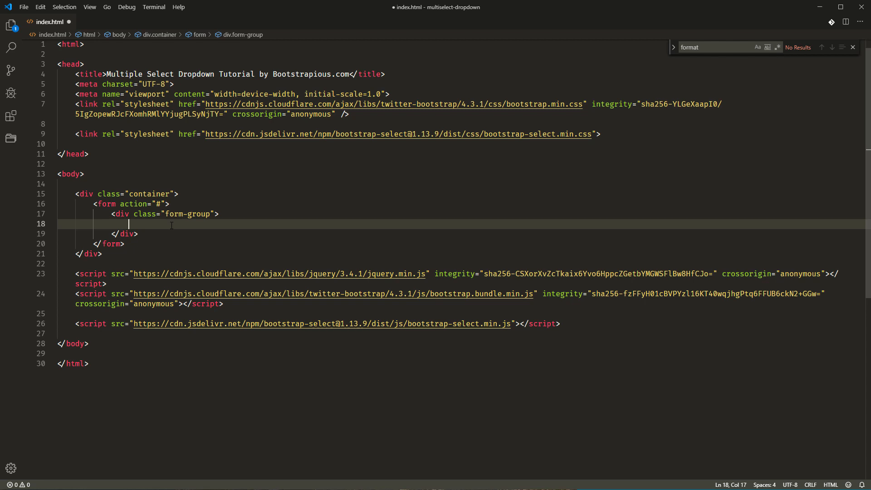
Step: Add a label for 'travel', a line break and a select with id 'travel'
{"action": "type", "text": "<label for=\"tra\"></label>"}
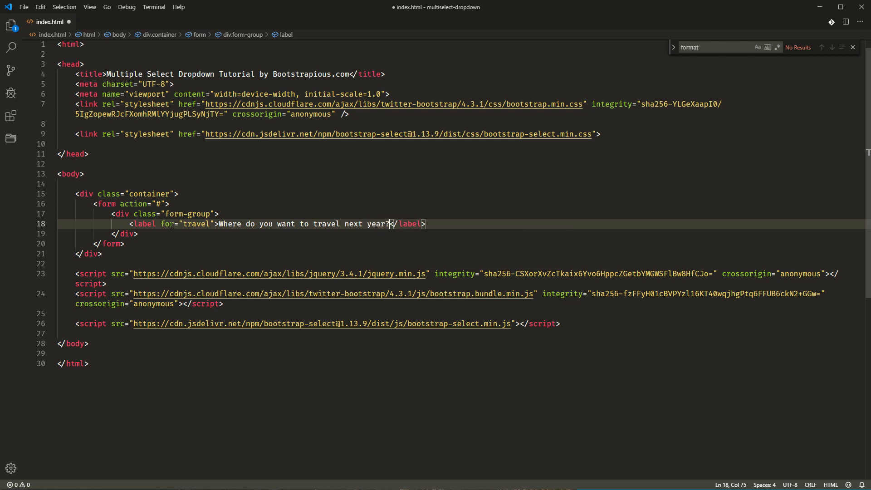
{"action": "type", "text": "<br>"}
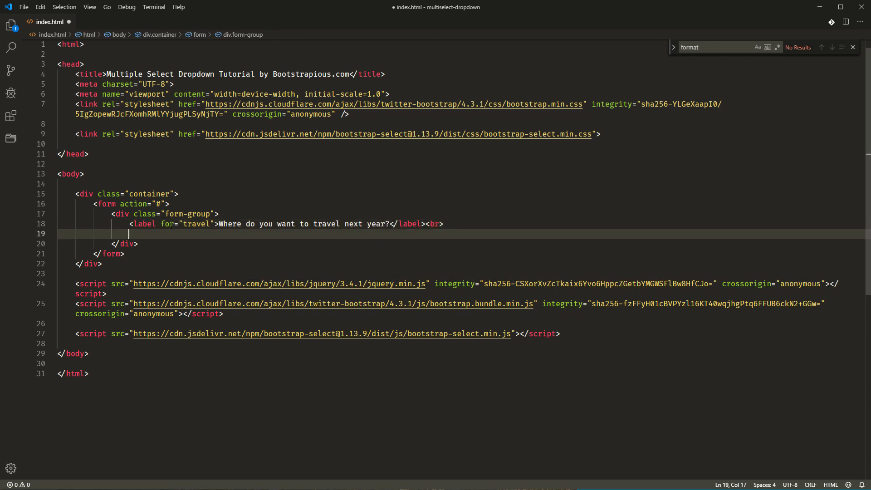
{"action": "type", "text": "sele"}
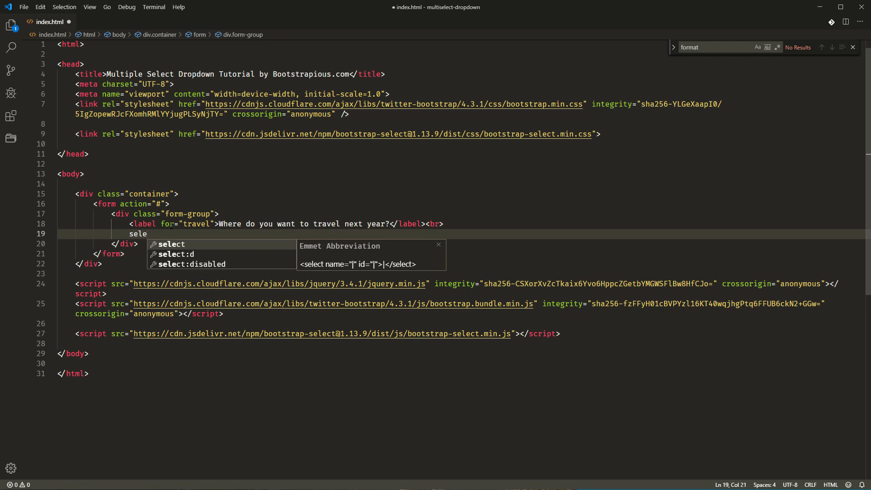
{"action": "key", "text": "Tab"}
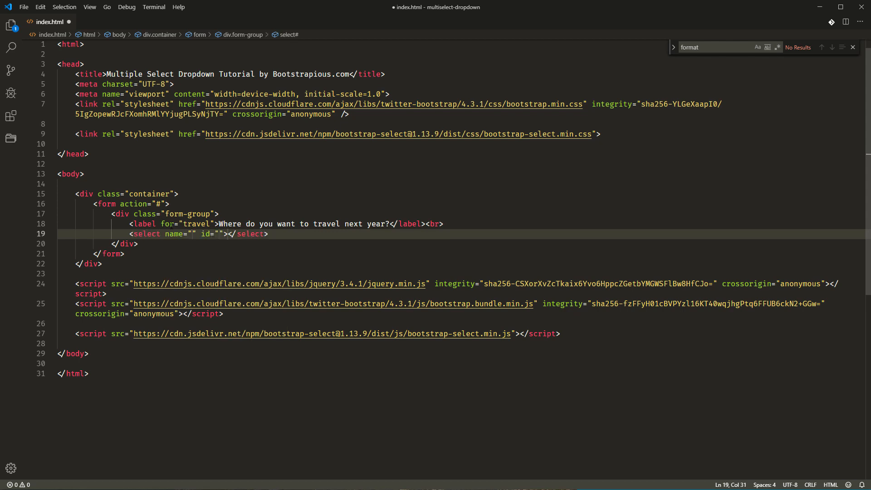
{"action": "type", "text": "tra"}
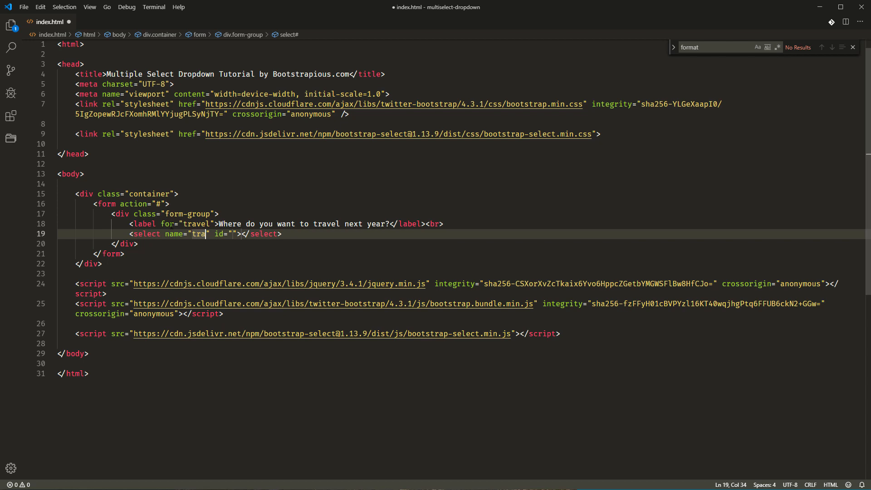
{"action": "type", "text": "vel"}
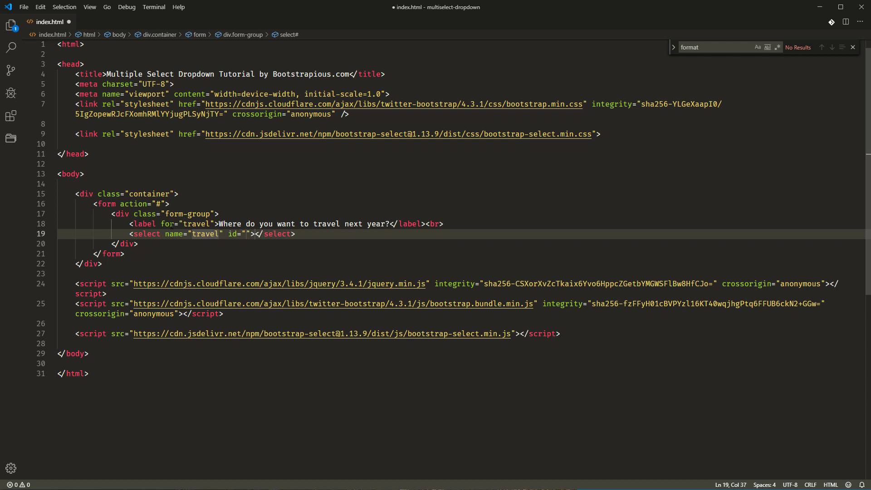
{"action": "type", "text": "travel"}
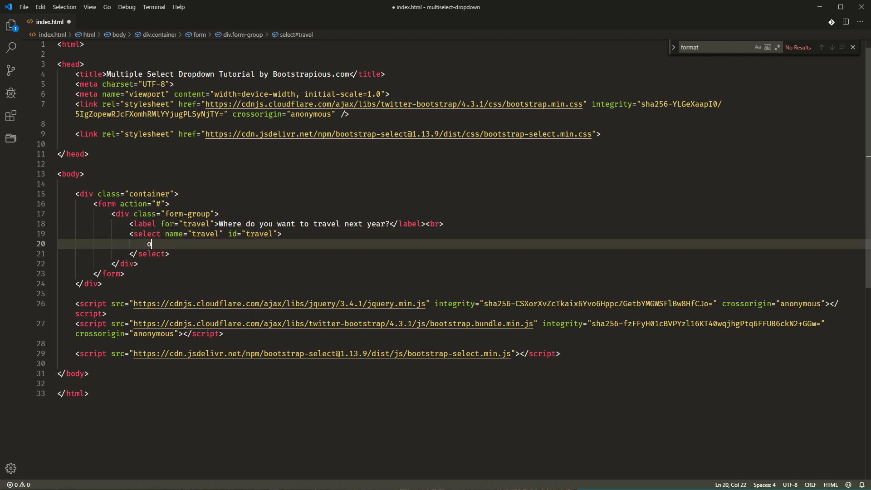
Step: Fill the travel select with Czechia, Germany, France, Spain and Other options
{"action": "type", "text": "pt"}
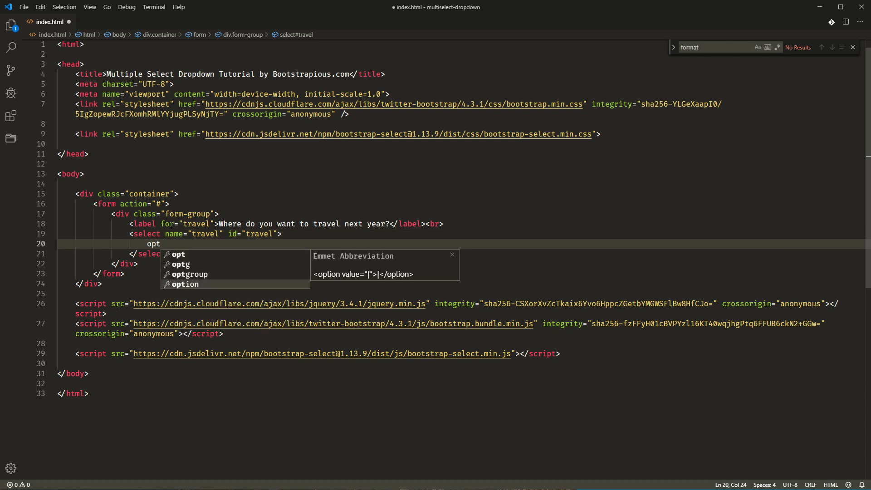
{"action": "type", "text": "Czechia\">cze</option>"}
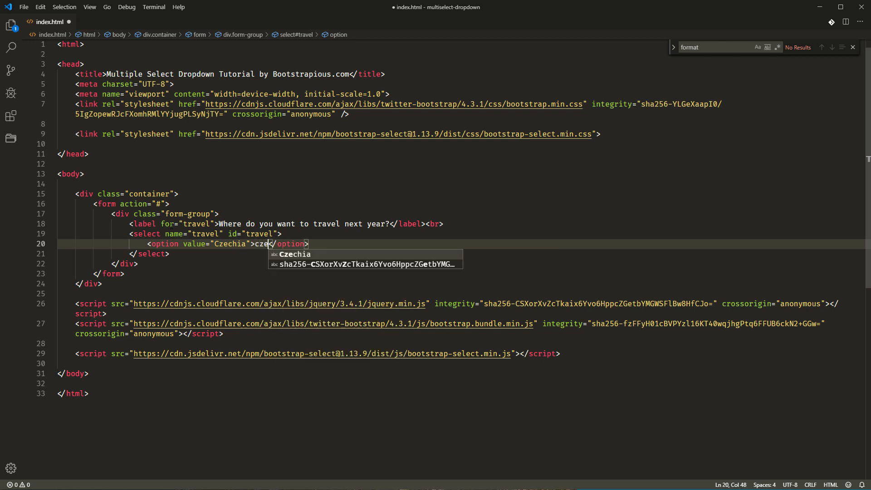
{"action": "key", "text": "Enter"}
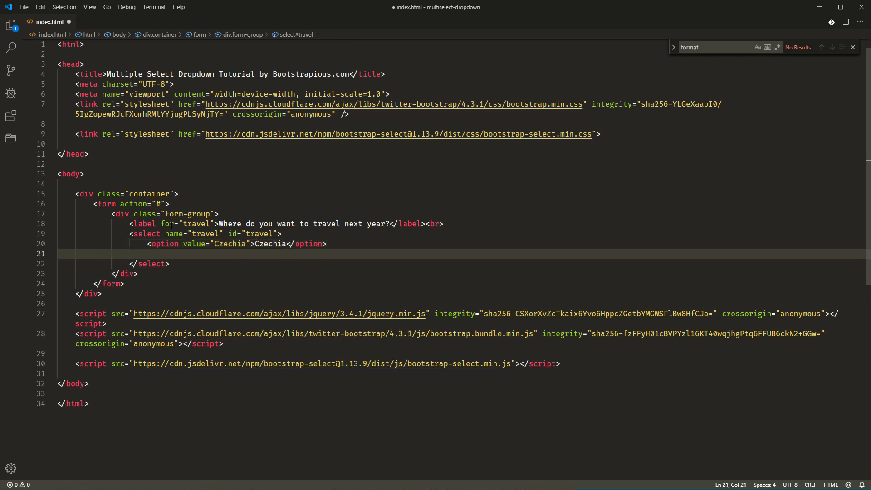
{"action": "type", "text": "<option value=\"\"></option>"}
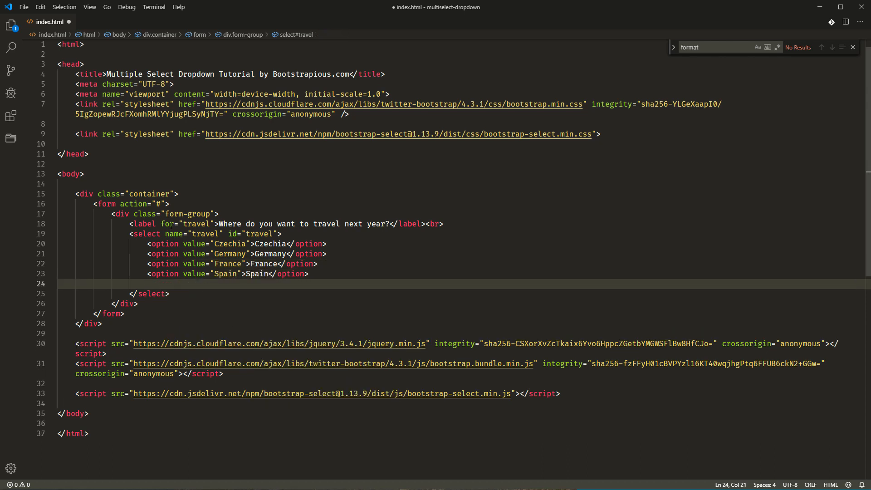
{"action": "type", "text": "<option value=\"Other\">Other</option>"}
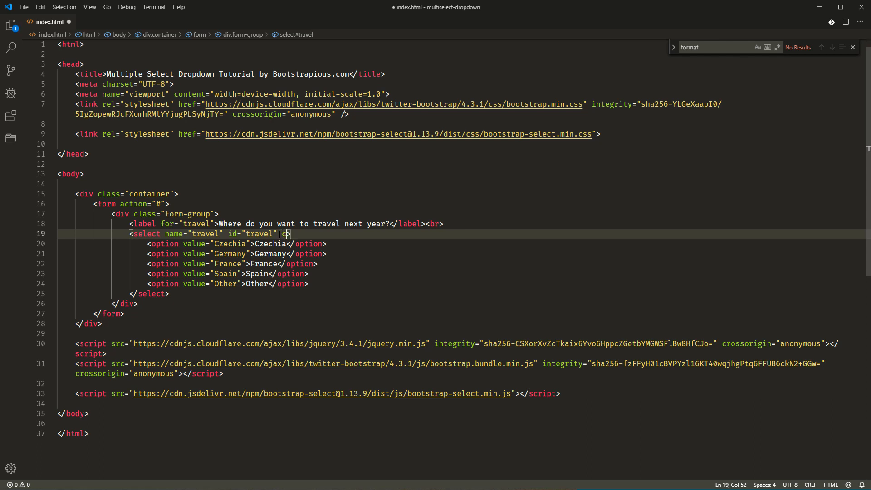
Step: Add class 'selectpicker' and the multiple attribute to the travel select
{"action": "type", "text": "class="}
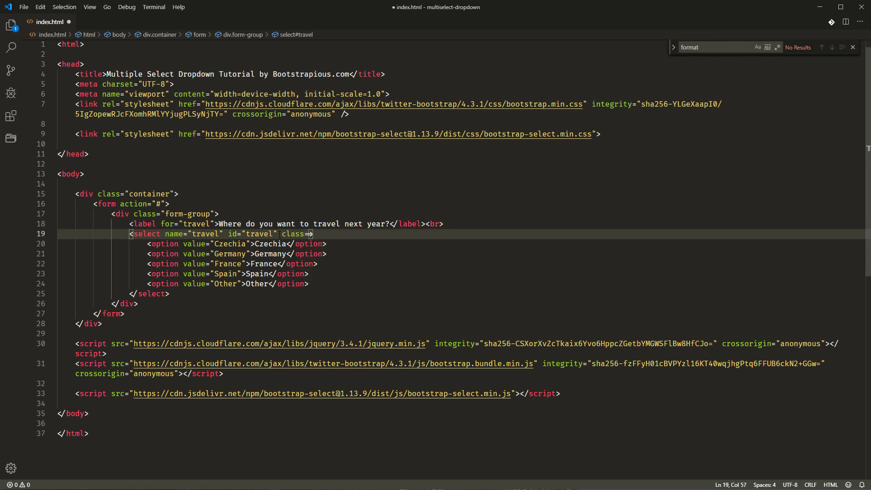
{"action": "type", "text": "s\""}
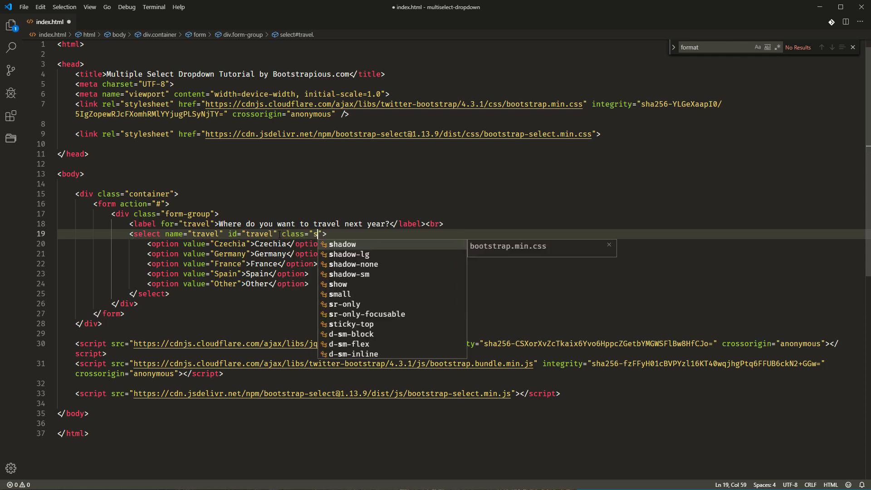
{"action": "type", "text": "elect"}
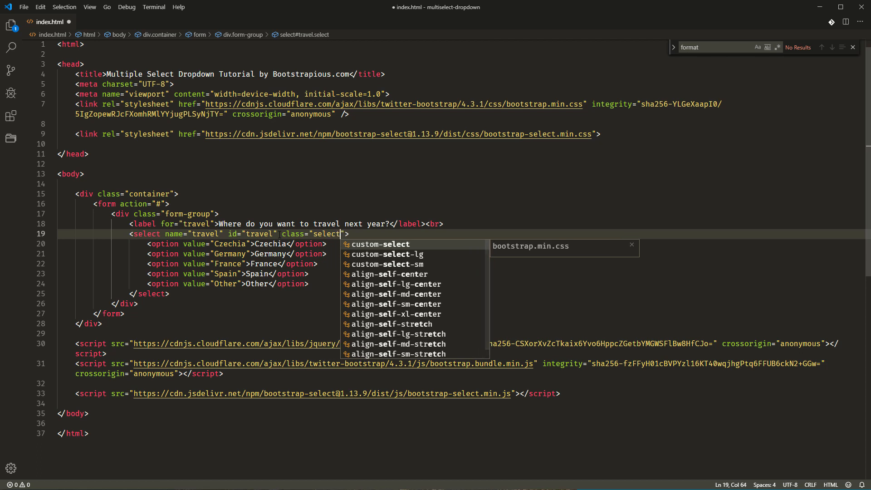
{"action": "type", "text": "picker"}
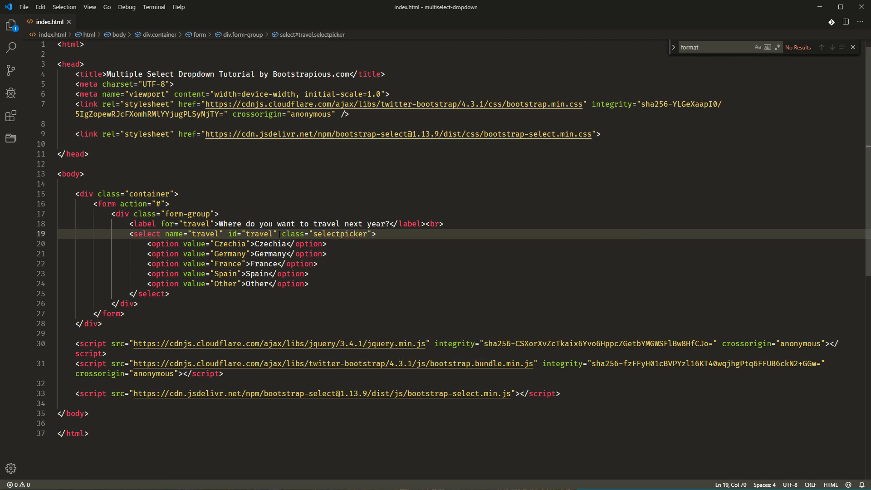
{"action": "type", "text": "mu"}
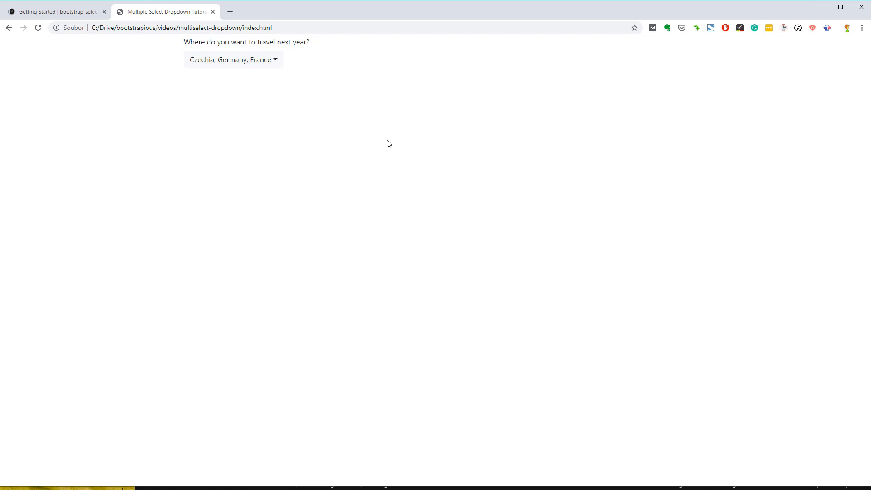
Step: Pick countries in the travel dropdown in Chrome
{"action": "left_click", "coordinate": [206, 109]}
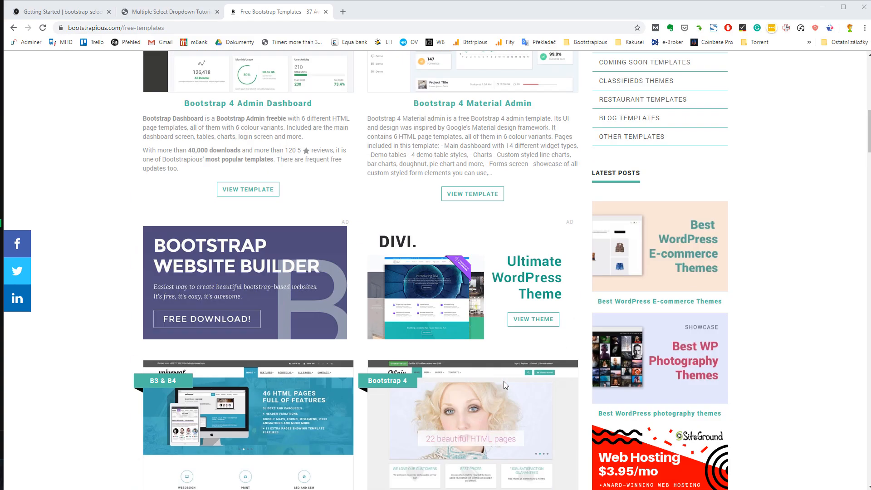
Step: Open Bootstrapious's SNIPPETS page and scroll past the snippet cards to the footer
{"action": "scroll", "scroll_direction": "down", "scroll_amount": 3}
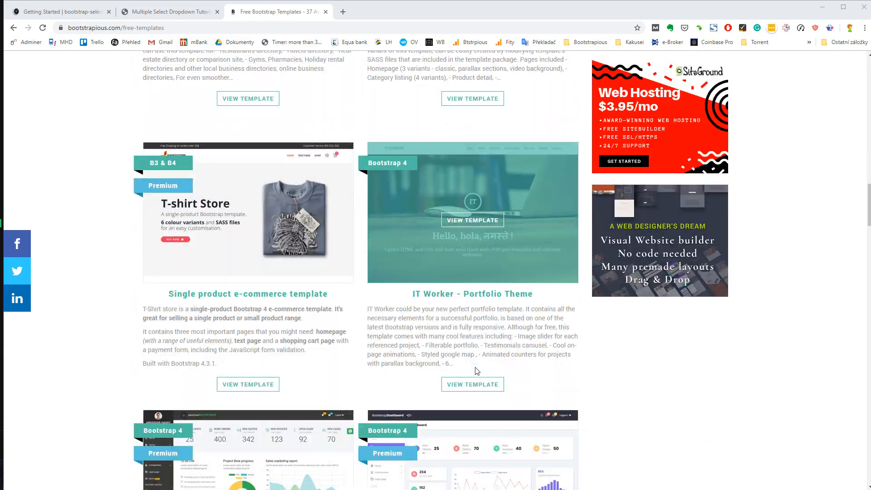
{"action": "scroll", "scroll_direction": "down", "scroll_amount": 3}
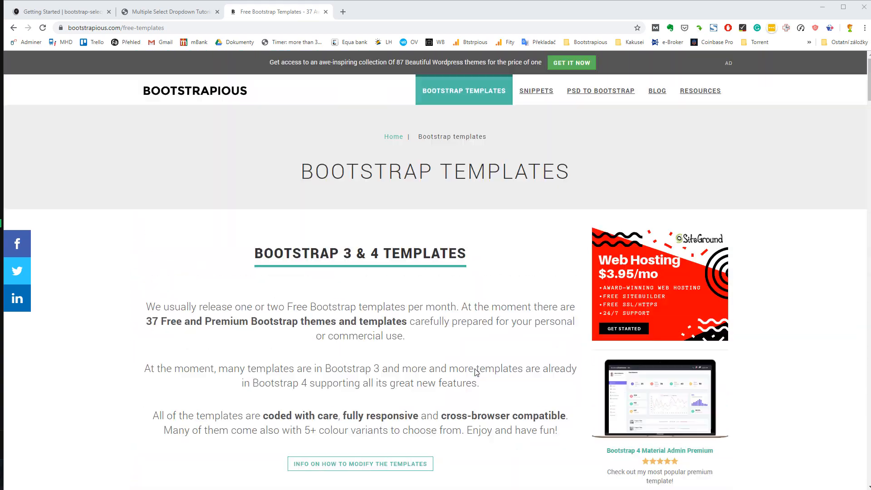
{"action": "left_click", "coordinate": [535, 90]}
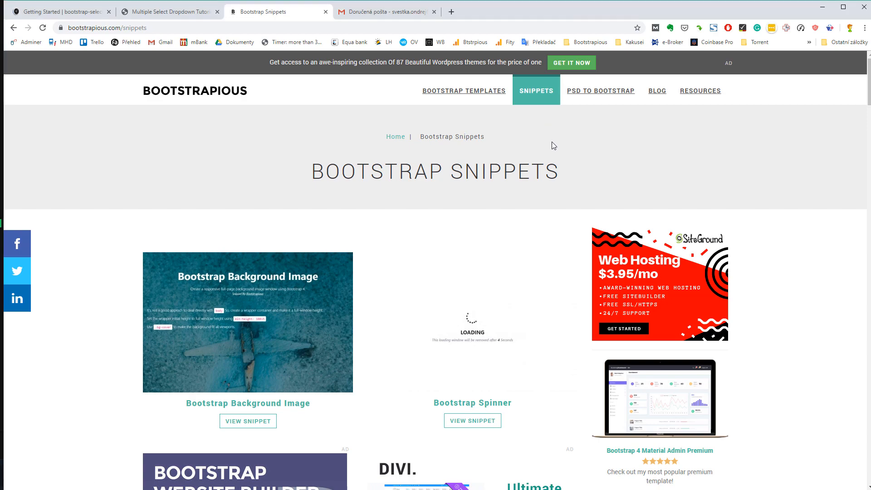
{"action": "scroll", "scroll_direction": "down", "scroll_amount": 3}
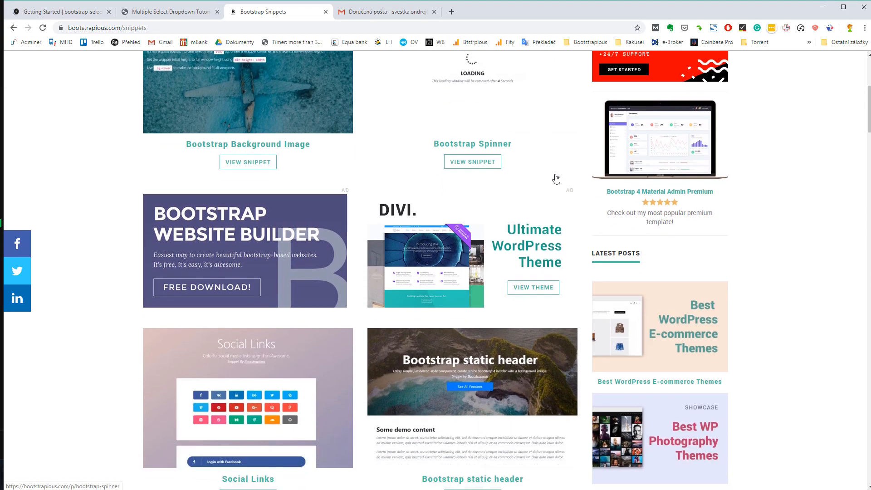
{"action": "scroll", "scroll_direction": "down", "scroll_amount": 3}
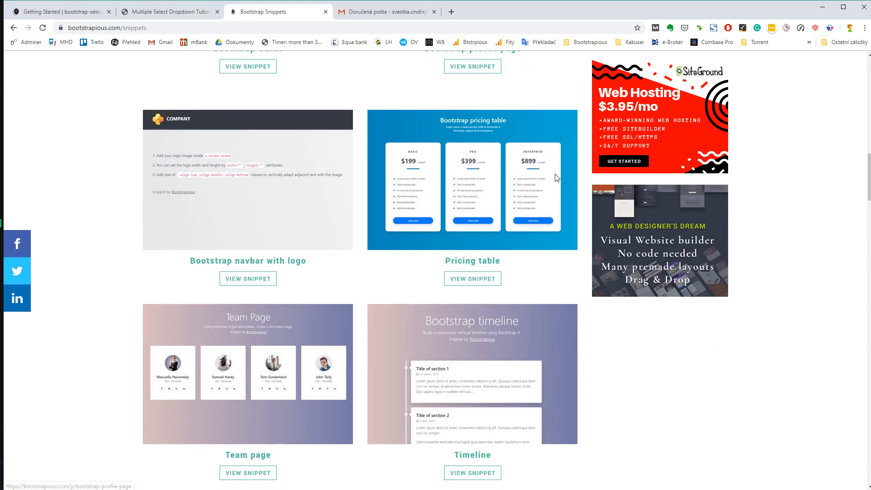
{"action": "scroll", "scroll_direction": "down", "scroll_amount": 3}
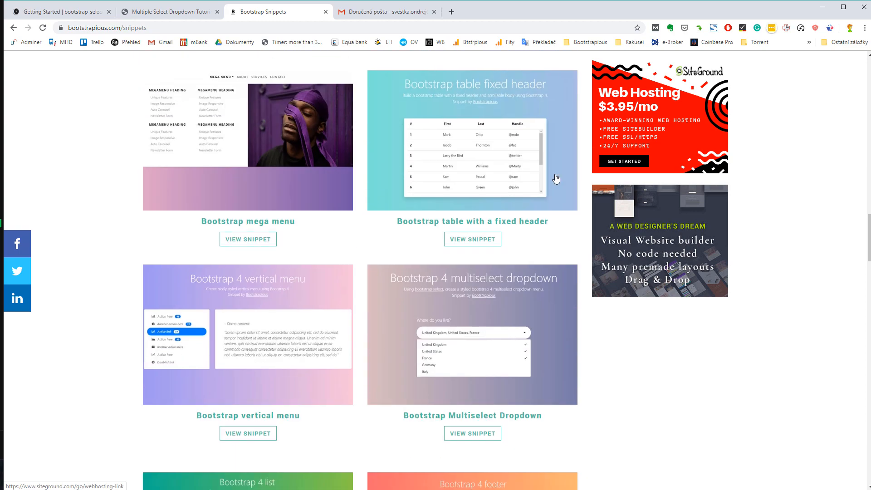
{"action": "scroll", "scroll_direction": "down", "scroll_amount": 3}
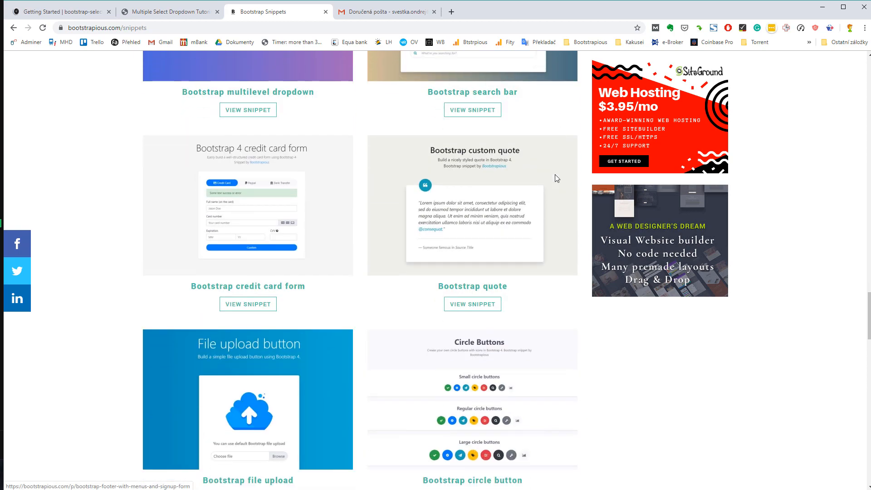
{"action": "scroll", "scroll_direction": "down", "scroll_amount": 3}
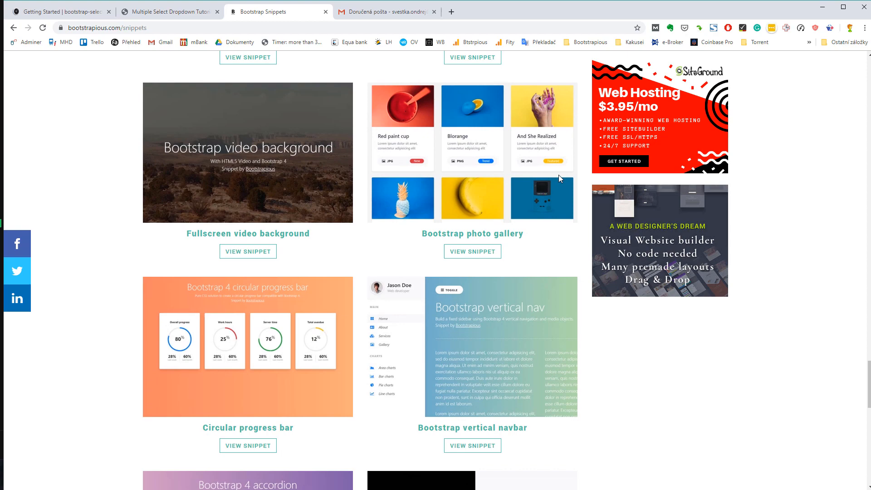
{"action": "scroll", "scroll_direction": "down", "scroll_amount": 3}
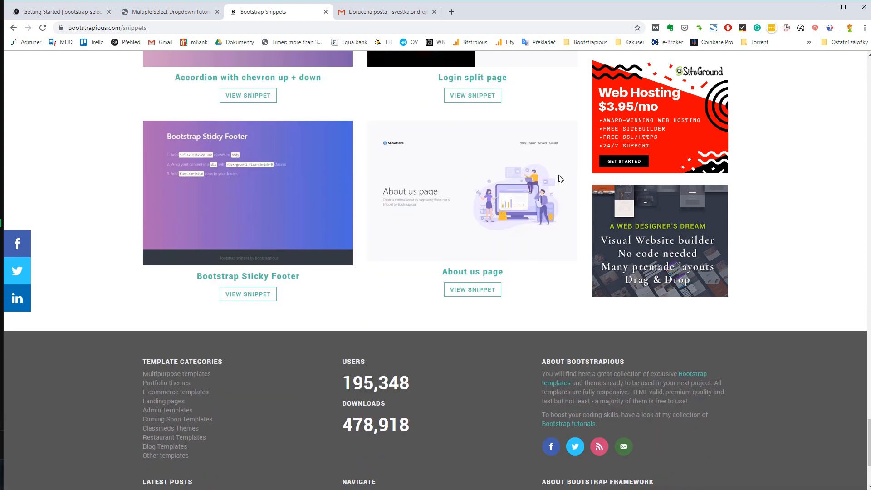